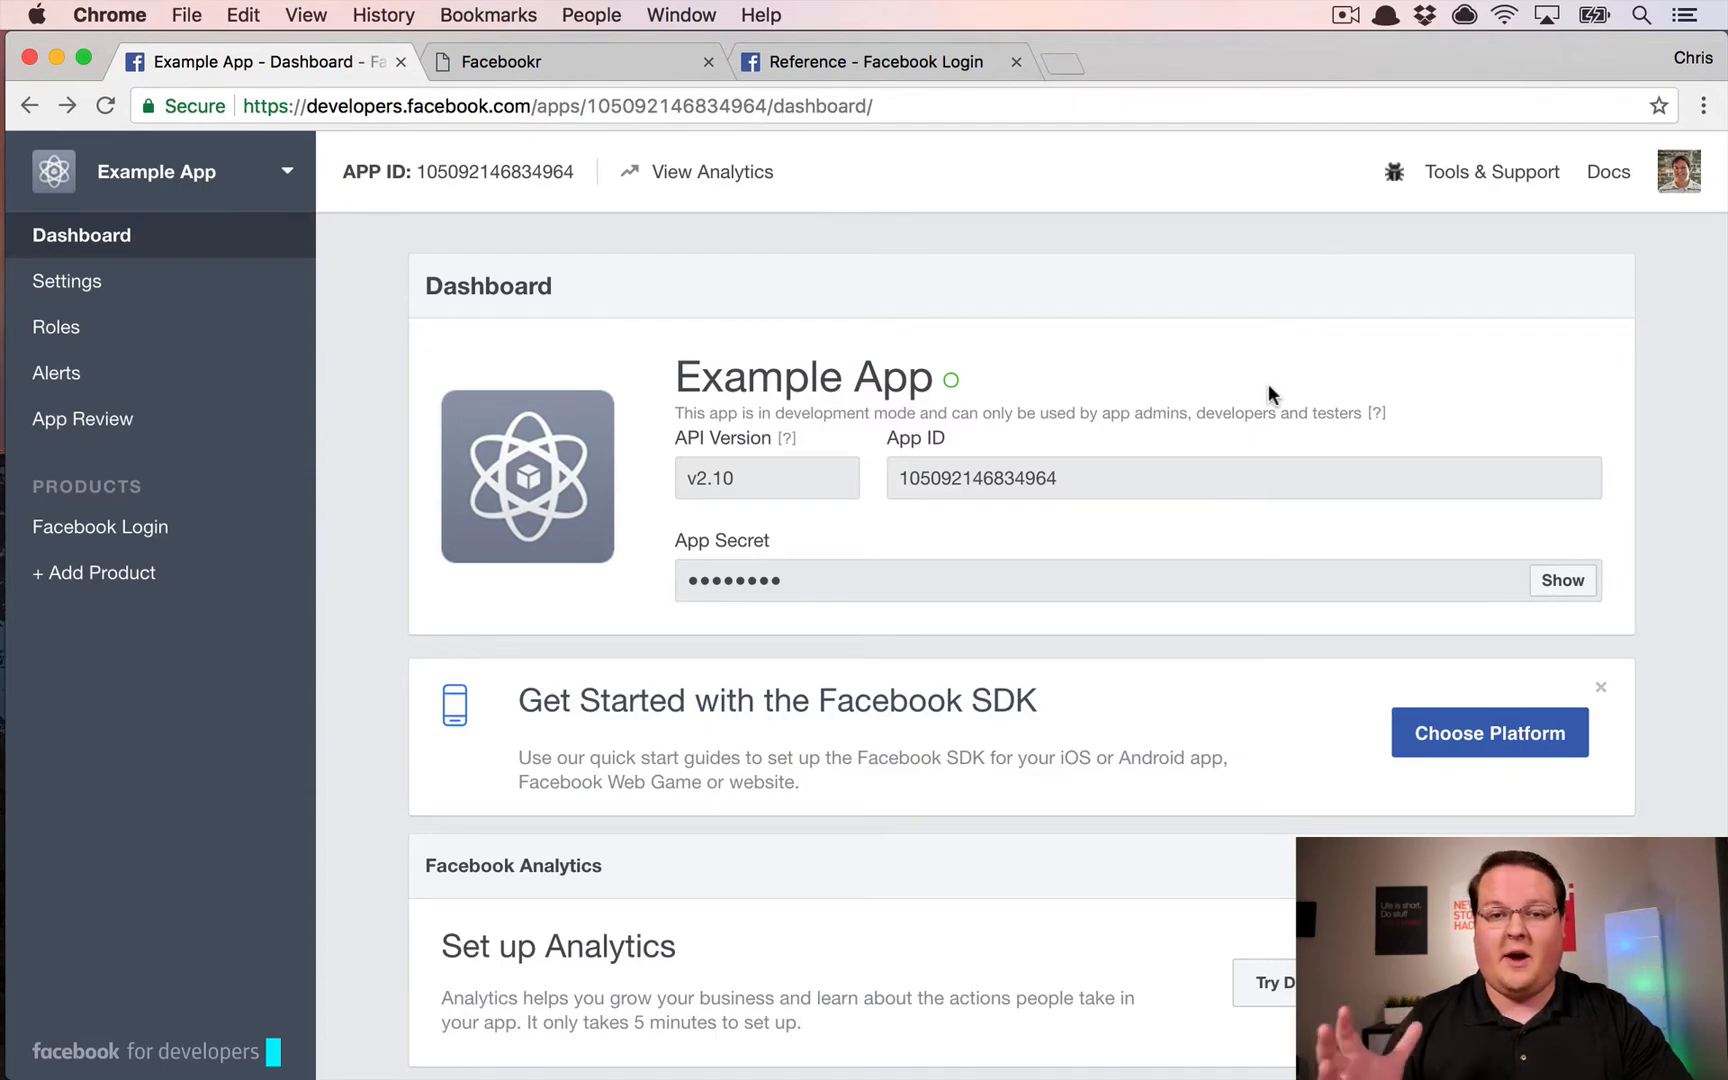
{"action": "mouse_move", "coordinate": [1114, 378]}
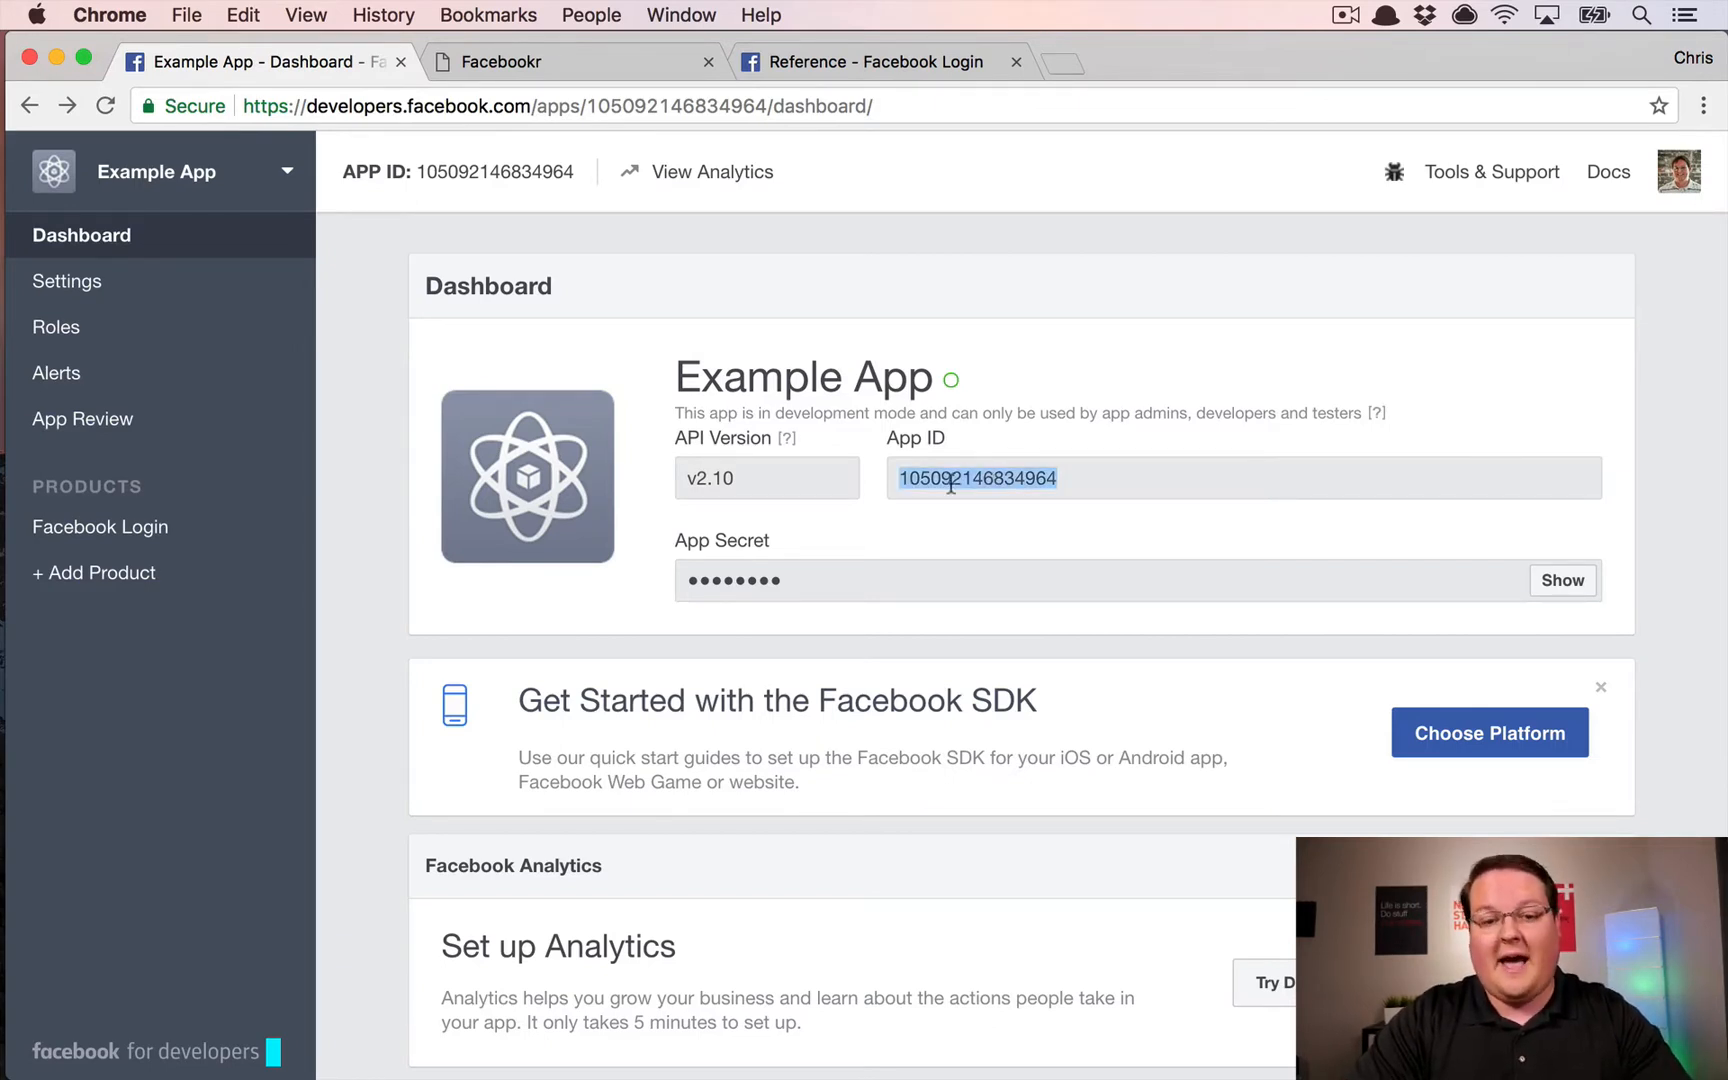
{"action": "mouse_move", "coordinate": [1074, 457]}
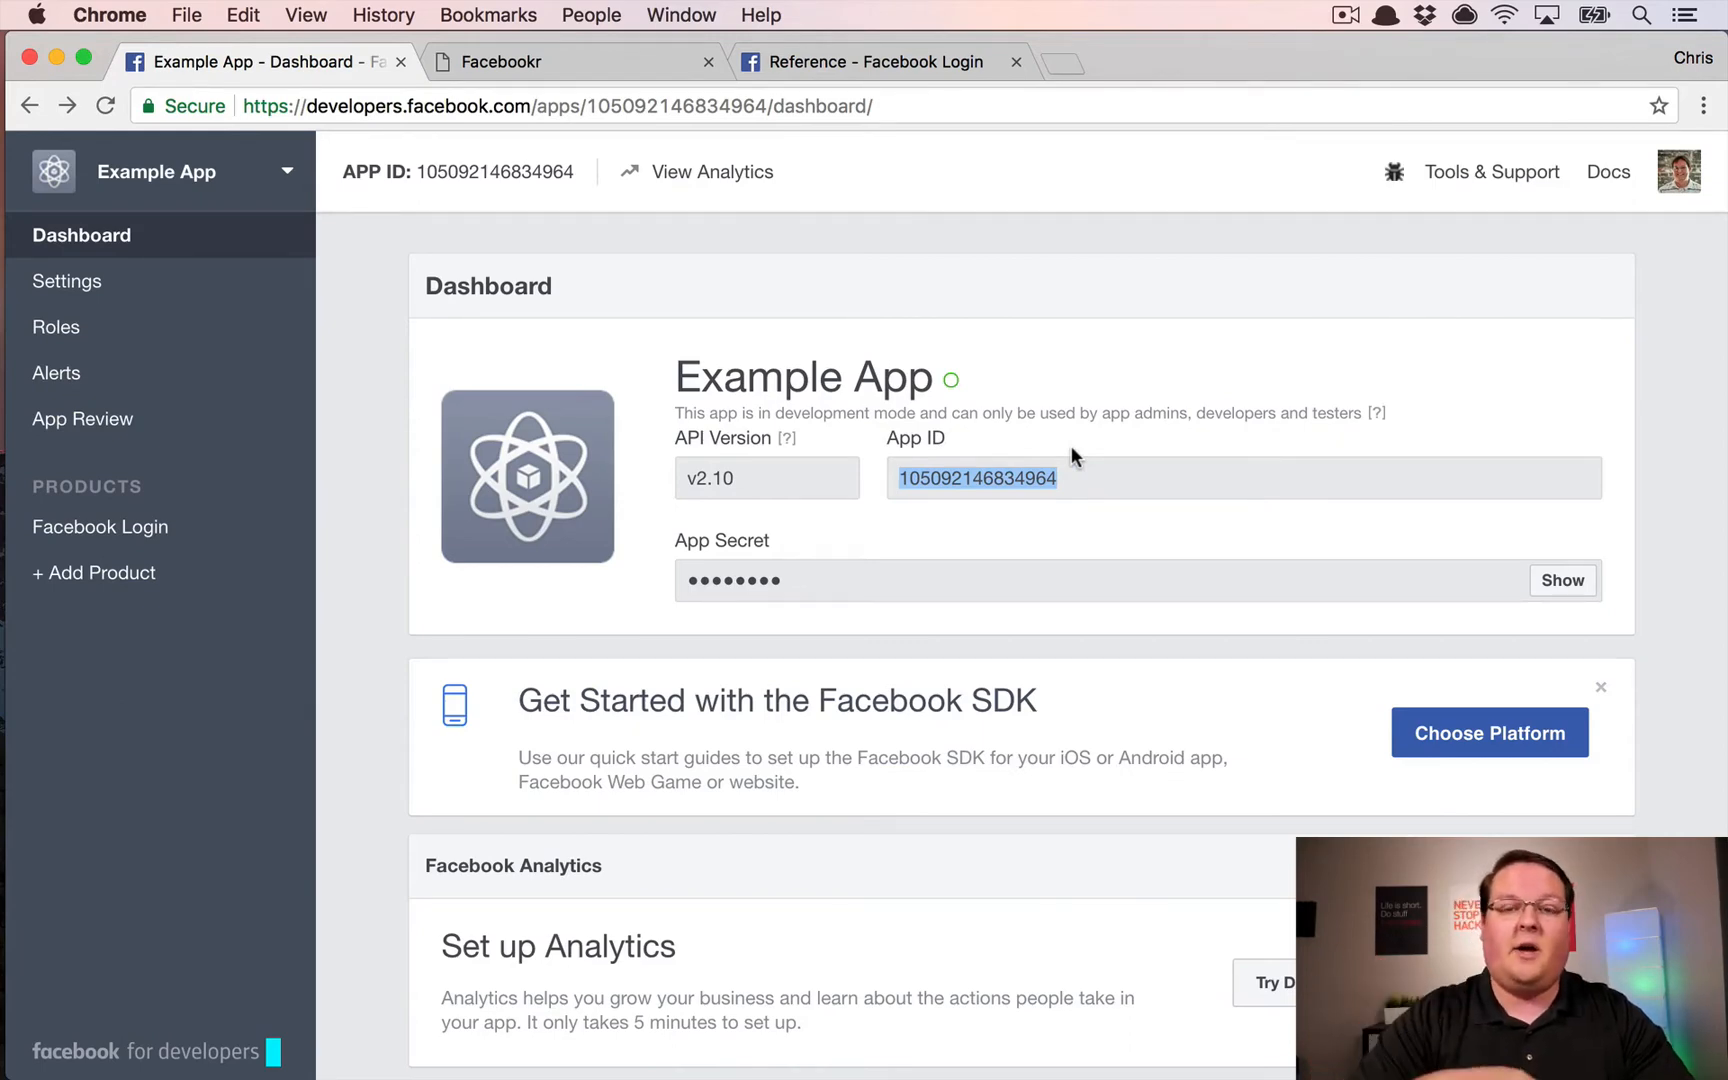
{"action": "mouse_move", "coordinate": [1034, 380]}
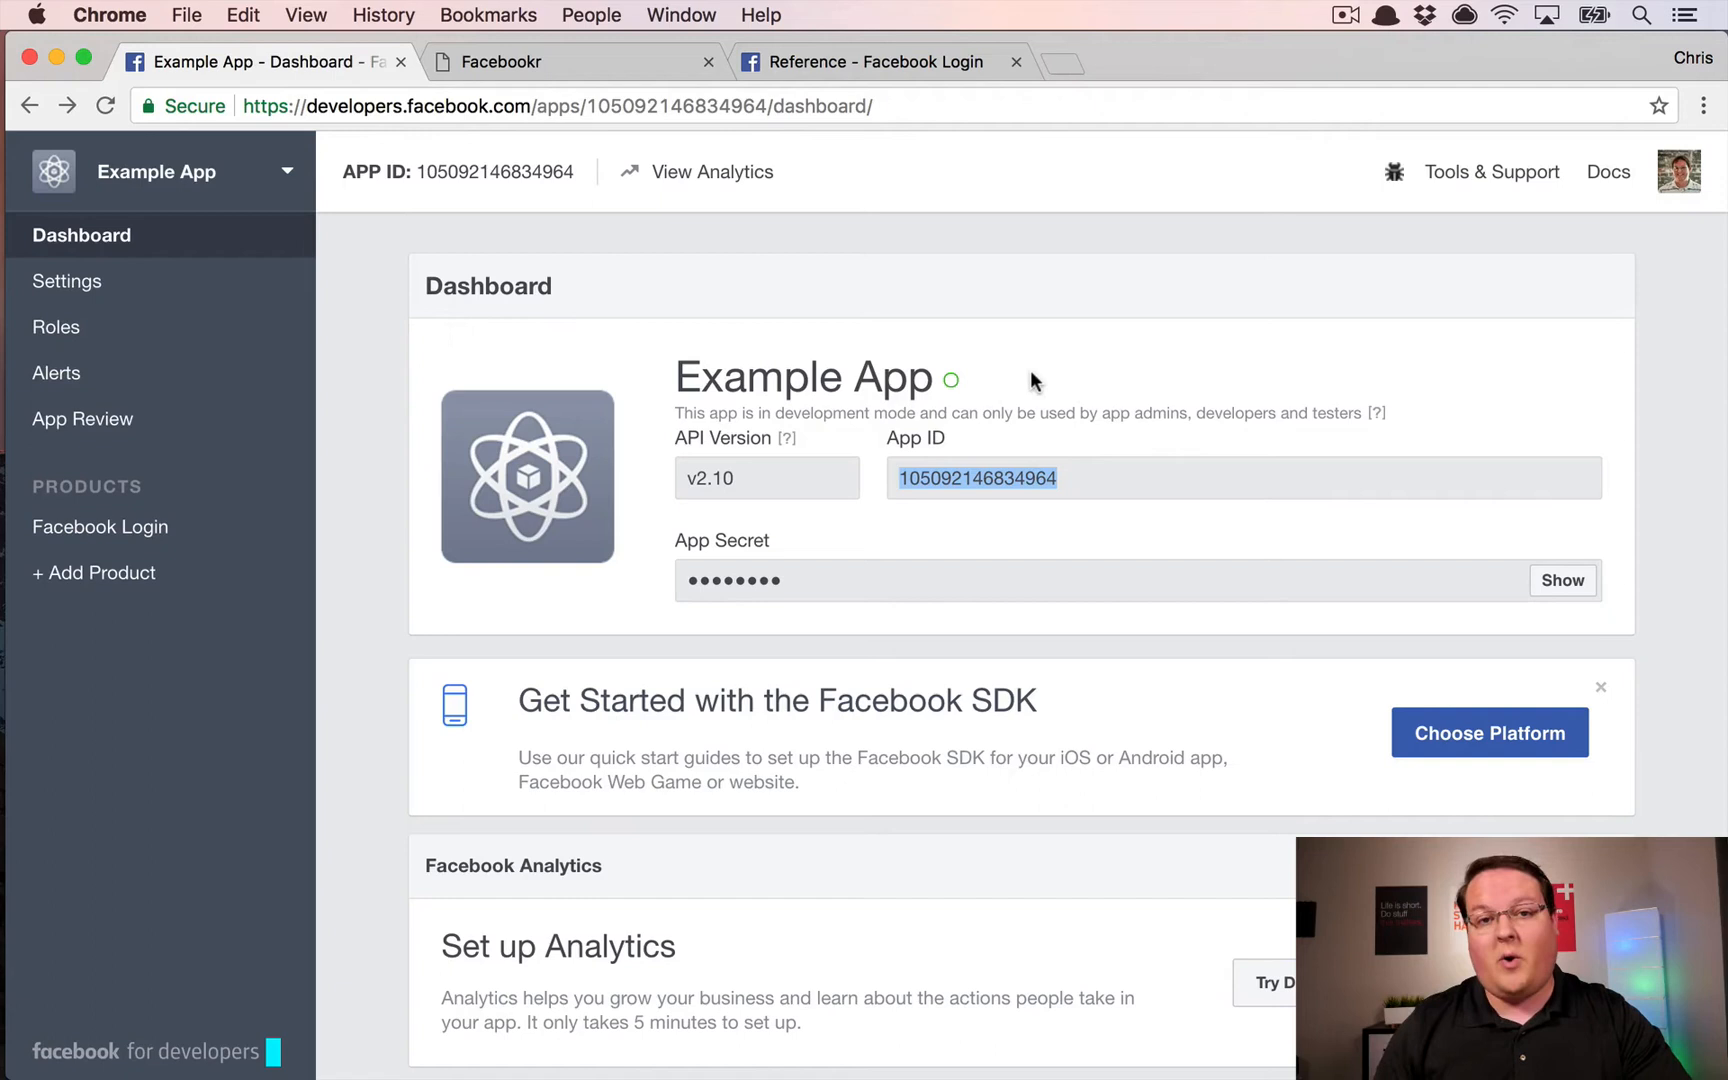
{"action": "mouse_move", "coordinate": [954, 477]}
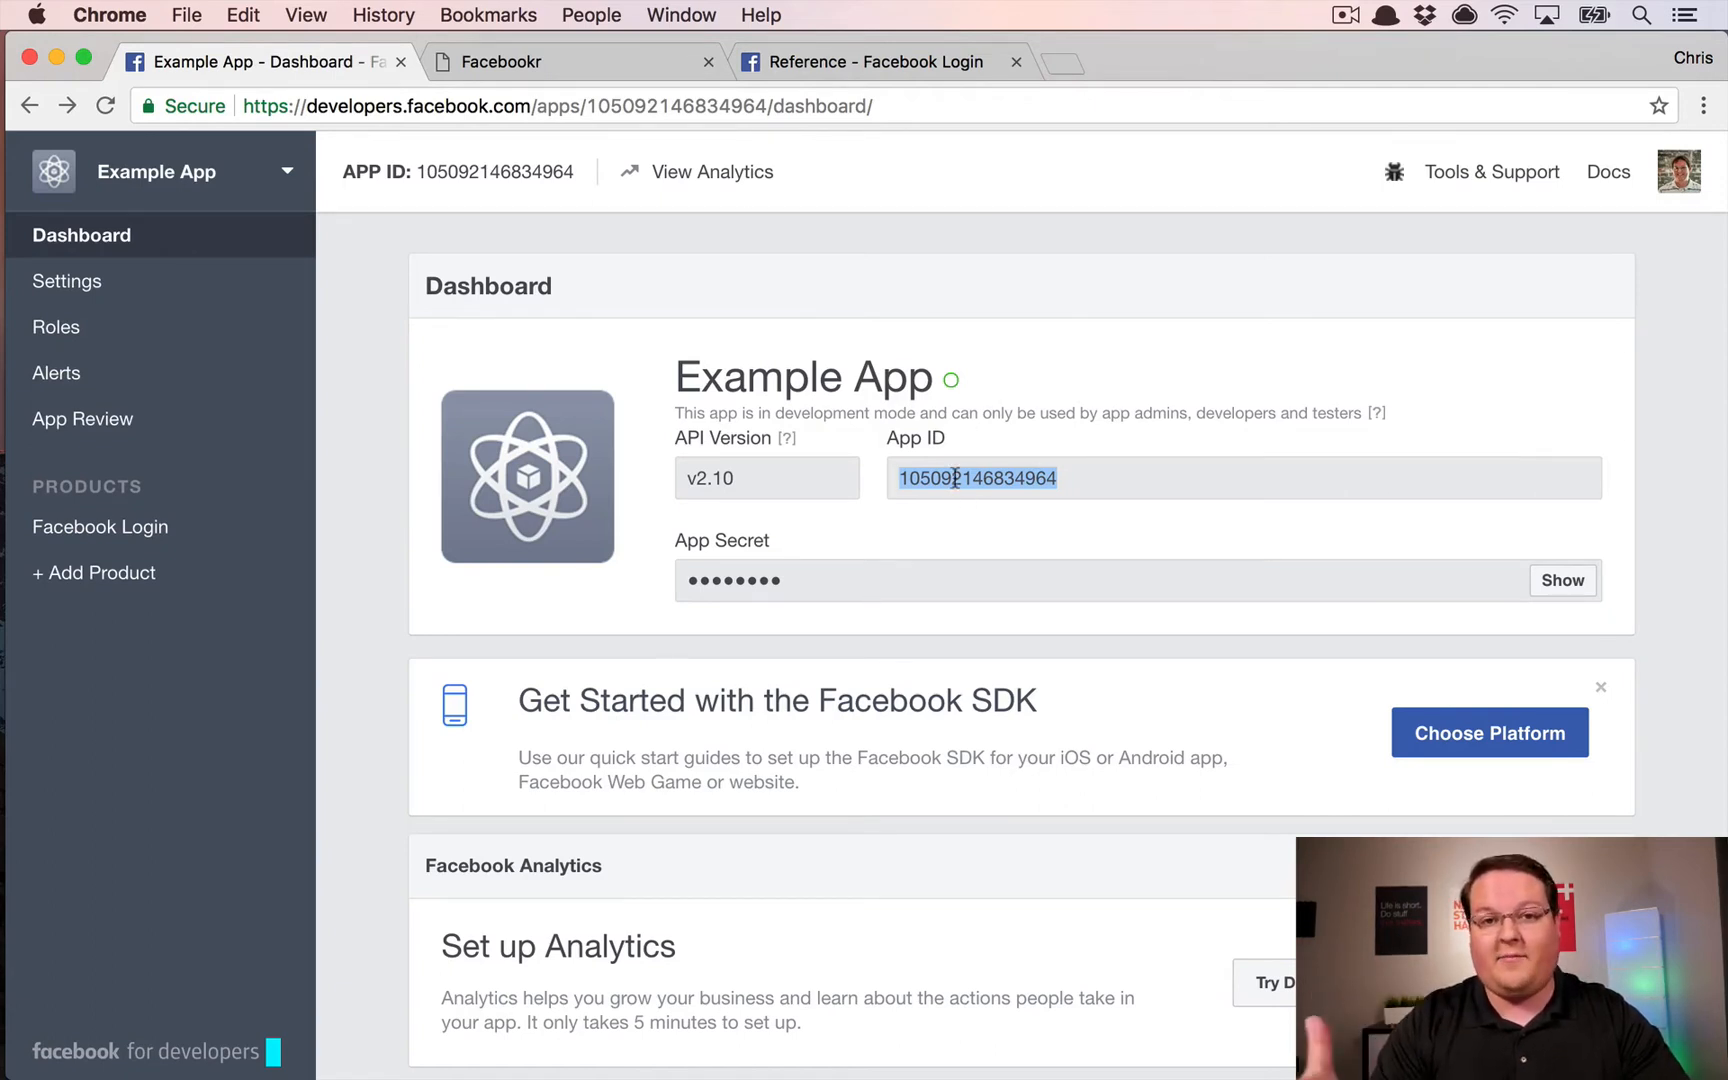
{"action": "mouse_move", "coordinate": [1001, 395]}
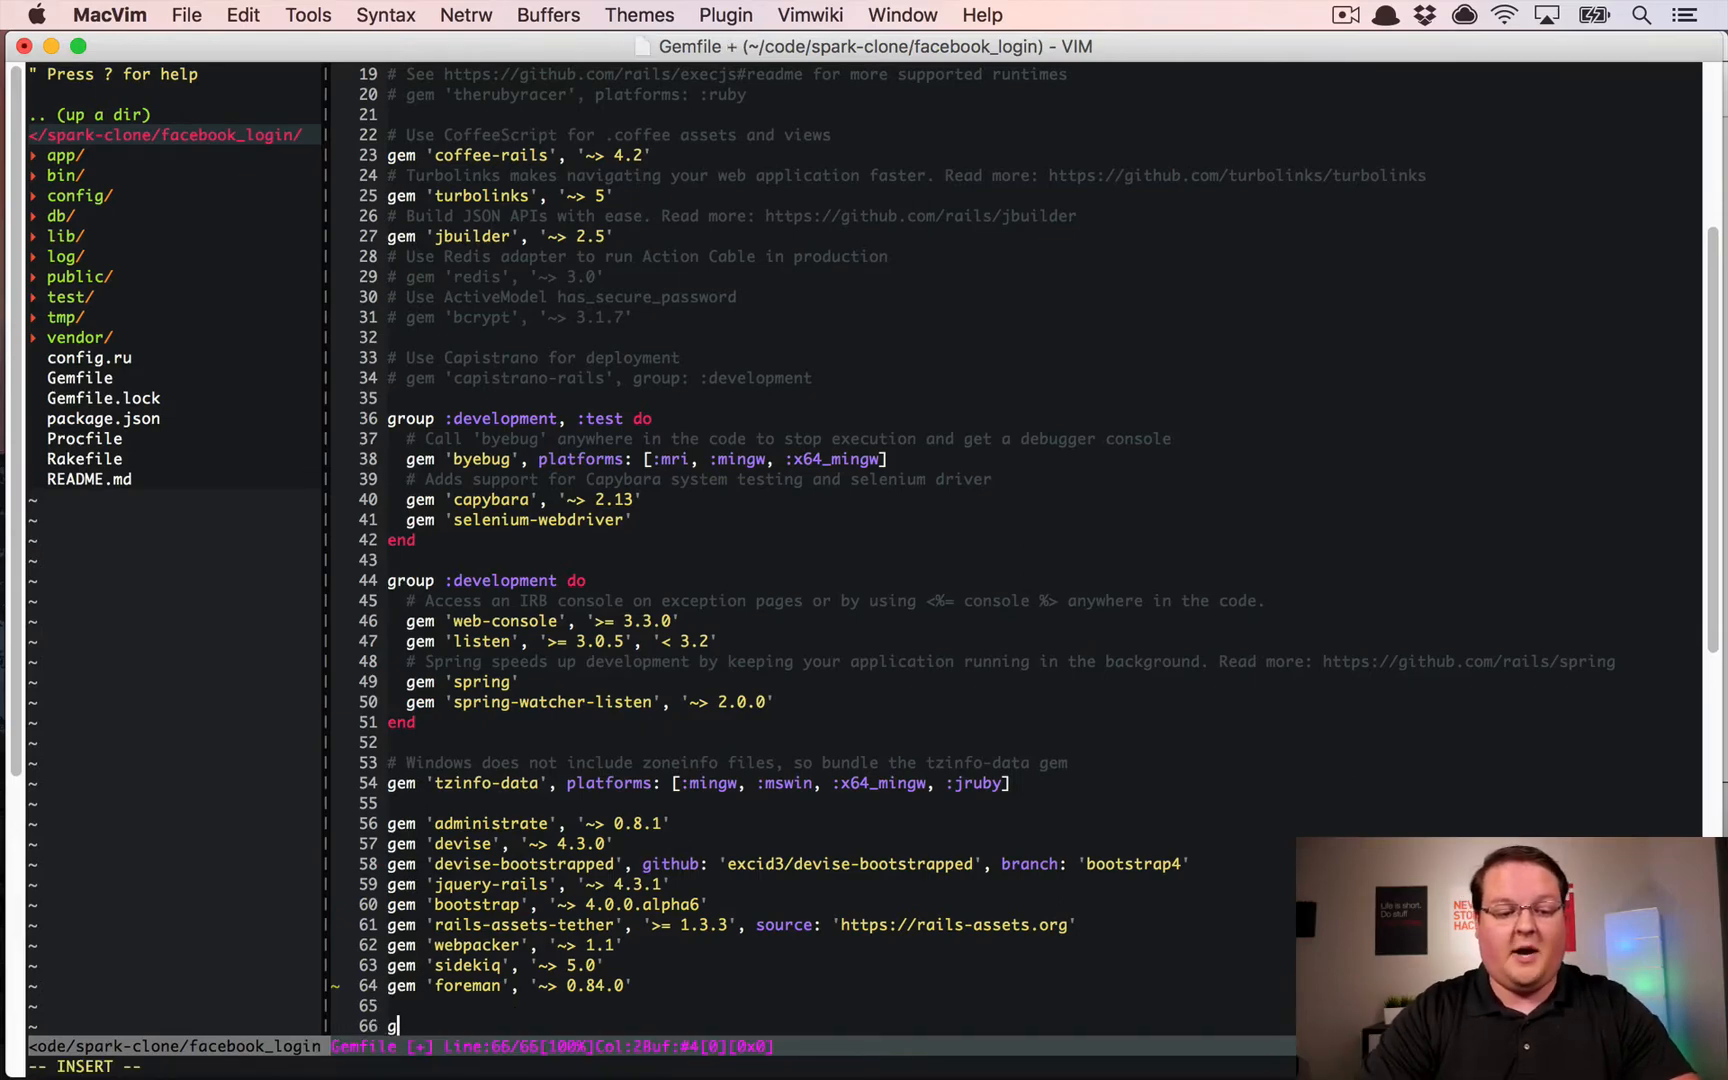
Append the line gem 'omniauth-facebook' to the end of the Gemfile and save
{"action": "type", "text": "em 'omnifa"}
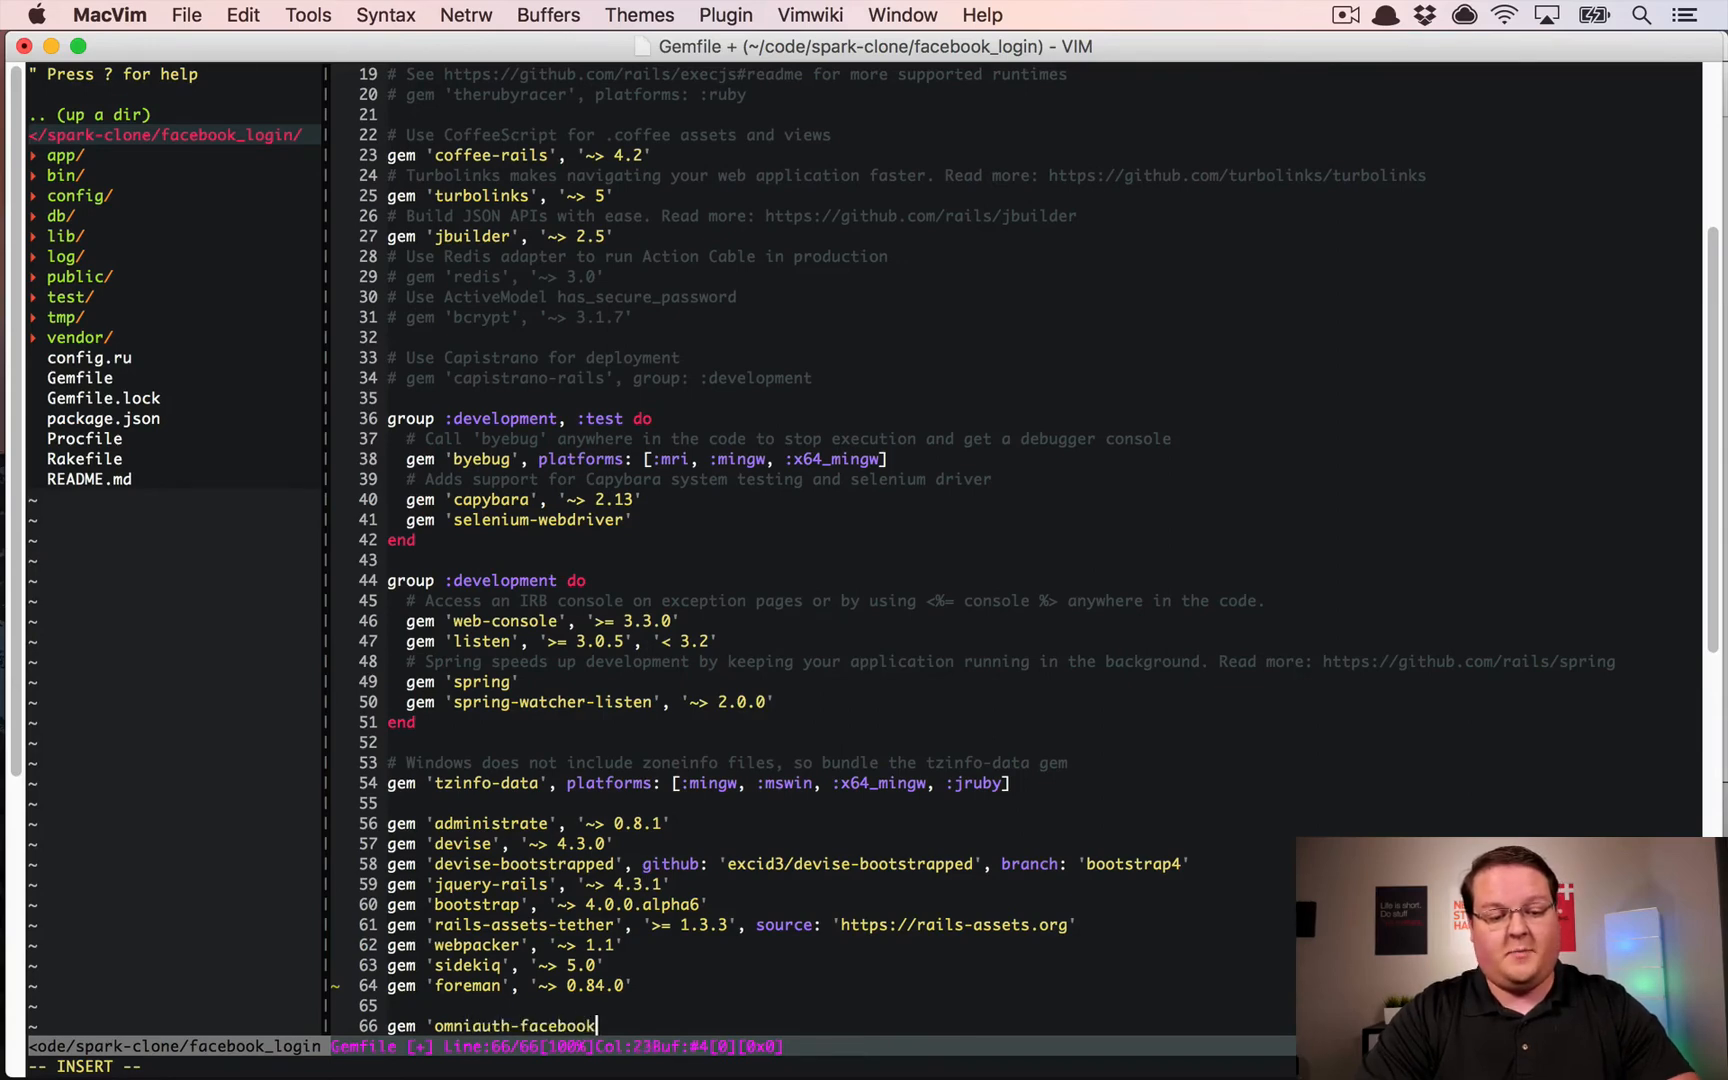
{"action": "key", "text": "Escape"}
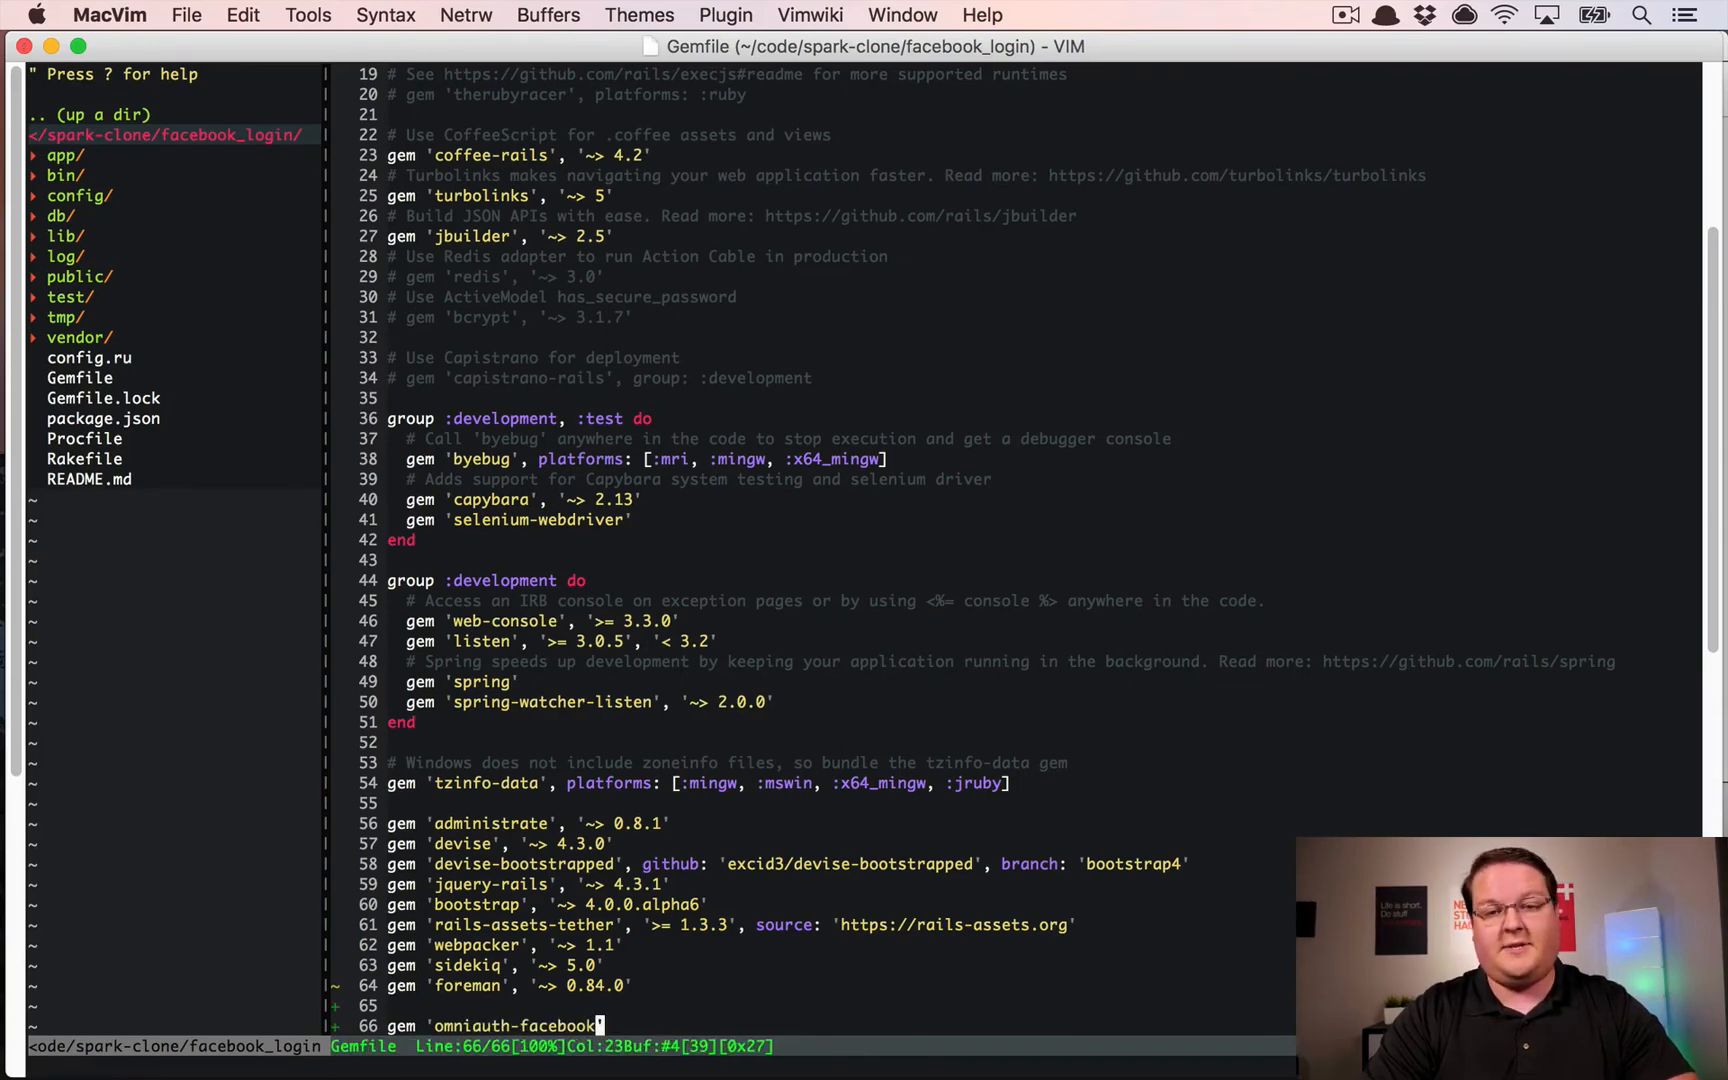